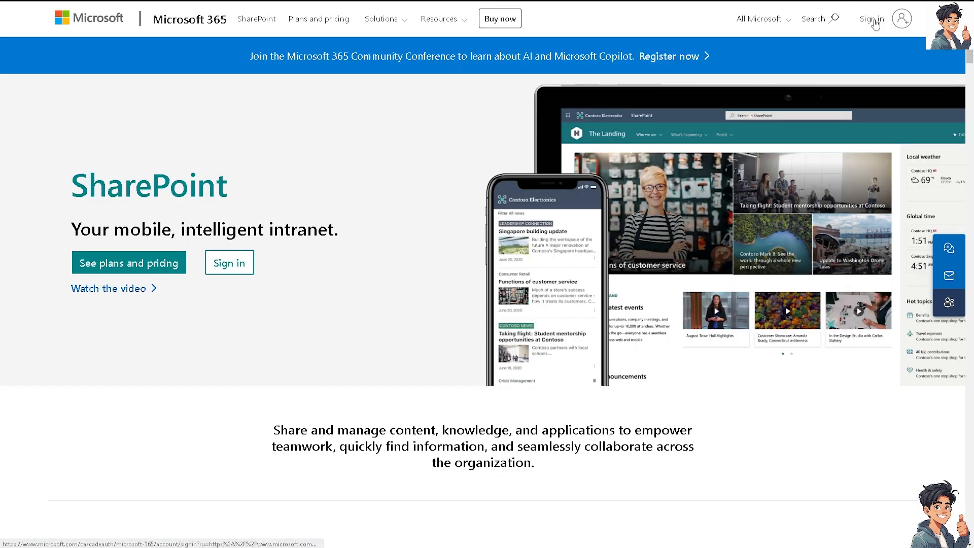
- Select Sign in on the SharePoint product page to show the account chooser
left_click(871, 19)
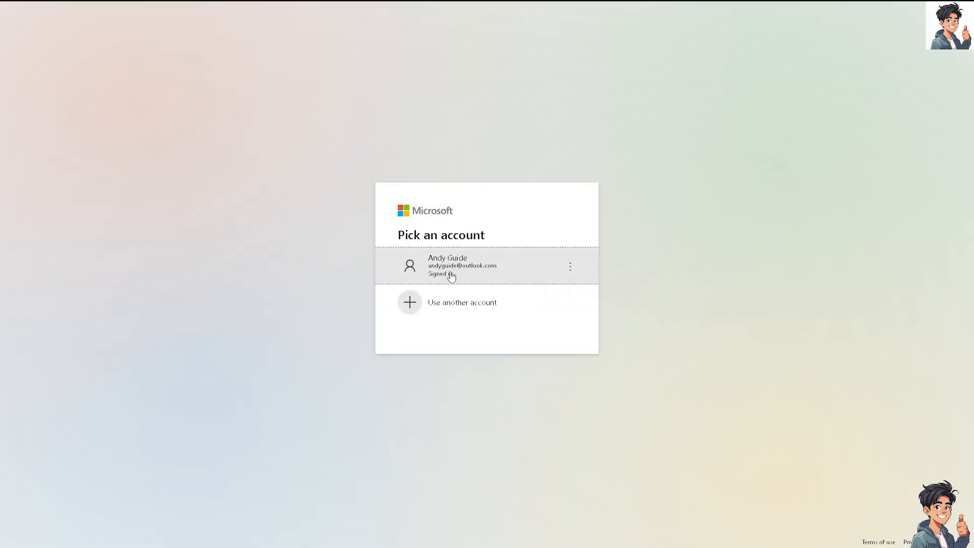
- Pick the existing Microsoft account to finish signing in, returning to the account list
left_click(462, 302)
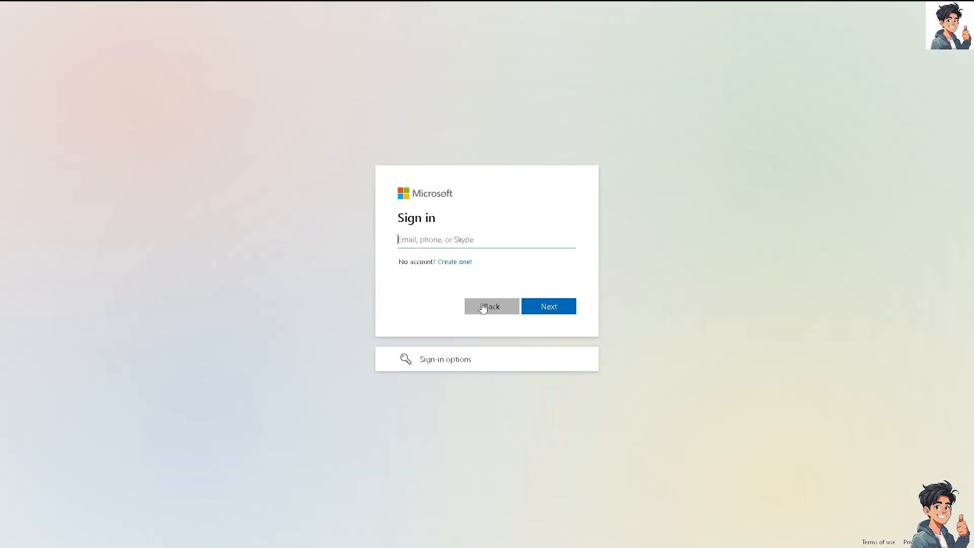
left_click(492, 306)
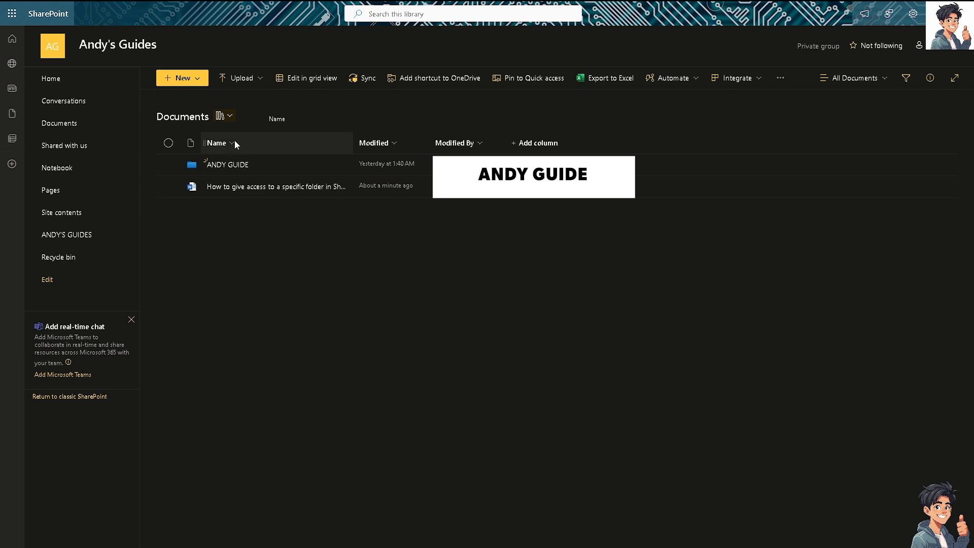
mouse_move(304, 186)
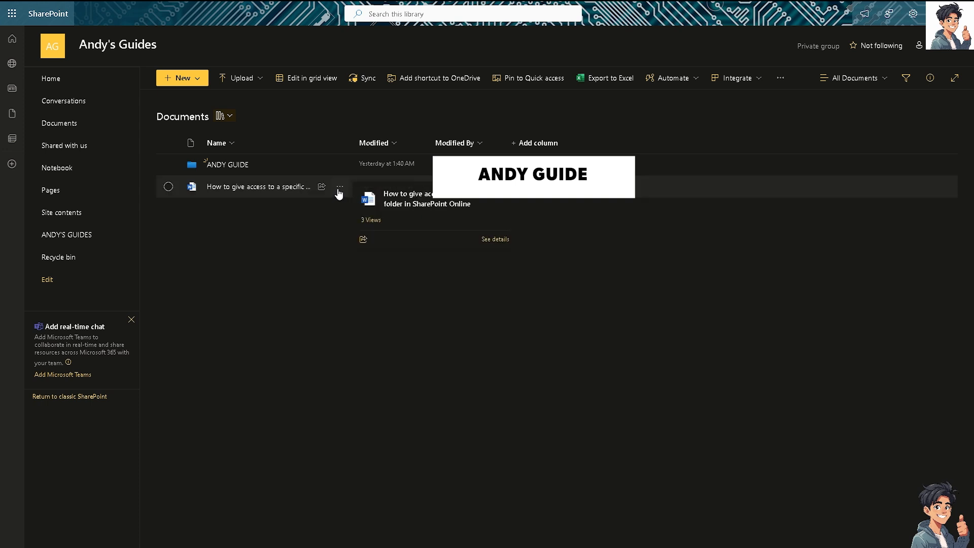
- Select 'How to give access to a specific folder in SharePoint Online' in Documents
left_click(340, 186)
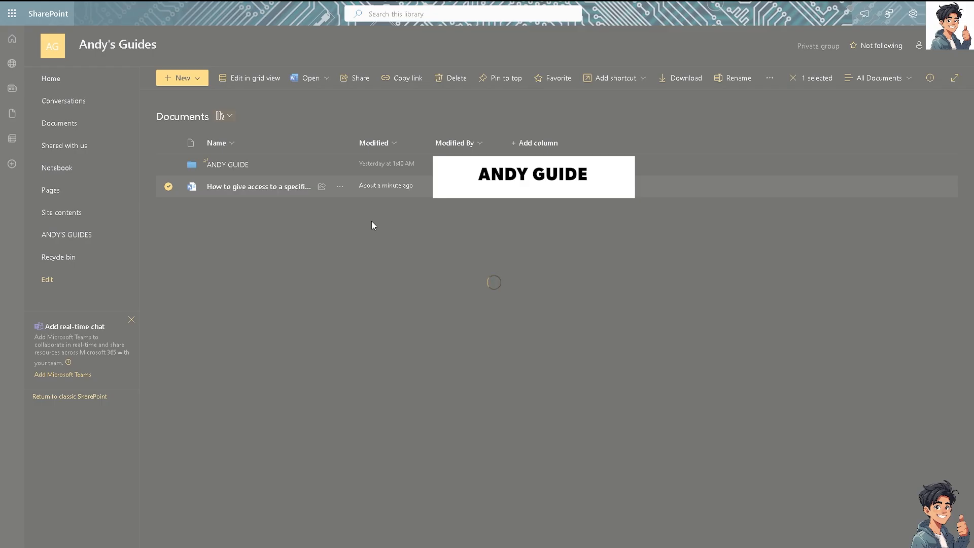
- Share the guide with the message 'How to give access to a specific folder in SharePoint Online'
left_click(354, 78)
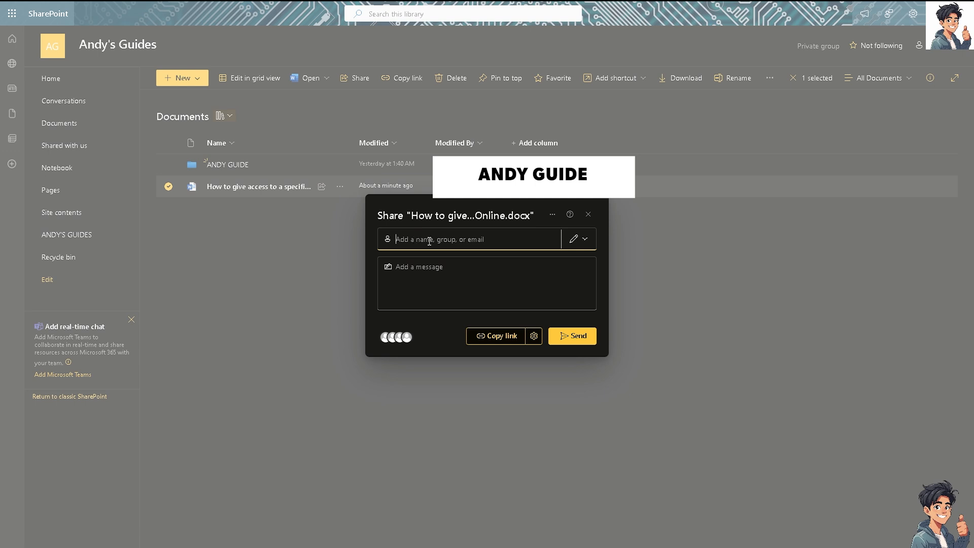
mouse_move(472, 264)
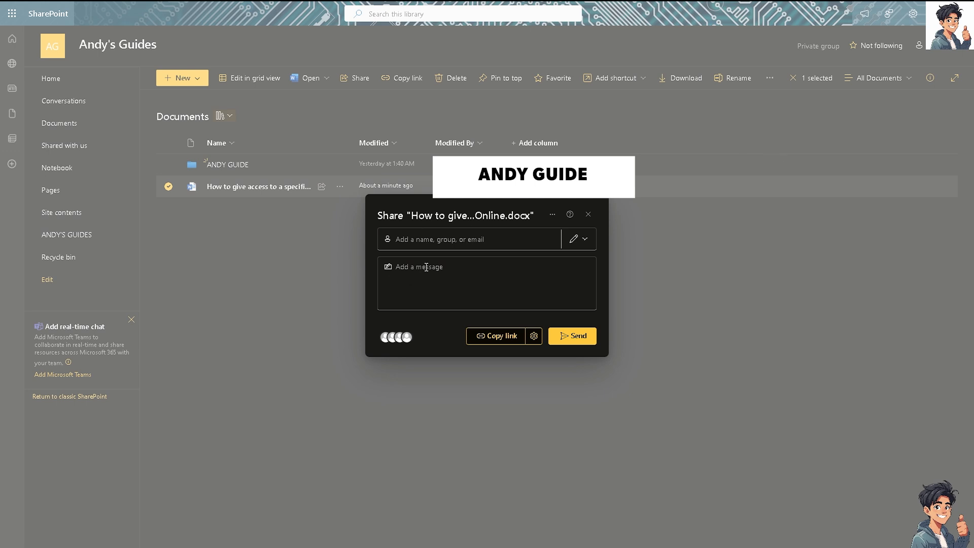
type("How to give access to a specific folder in SharePoint Online")
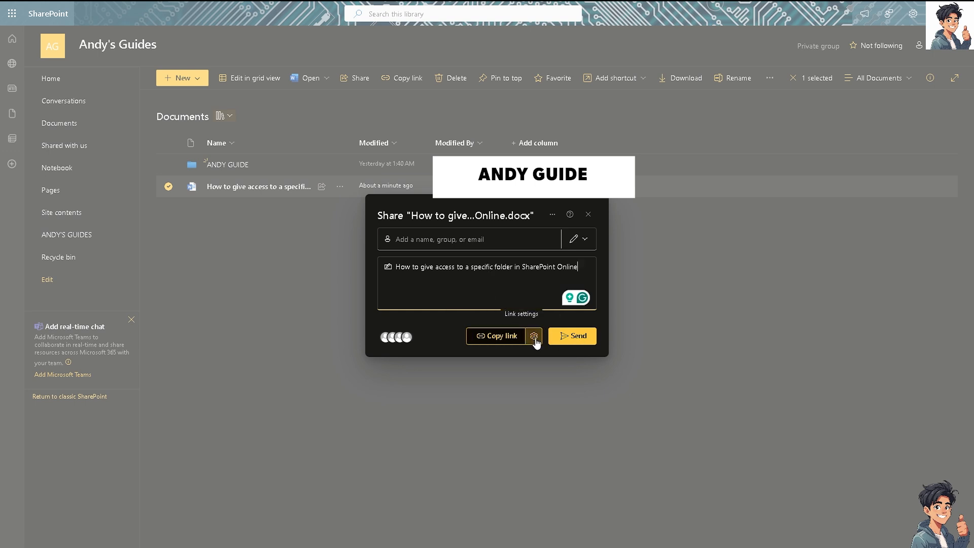
- Set the sharing link's permission to view-only in Link settings
left_click(533, 335)
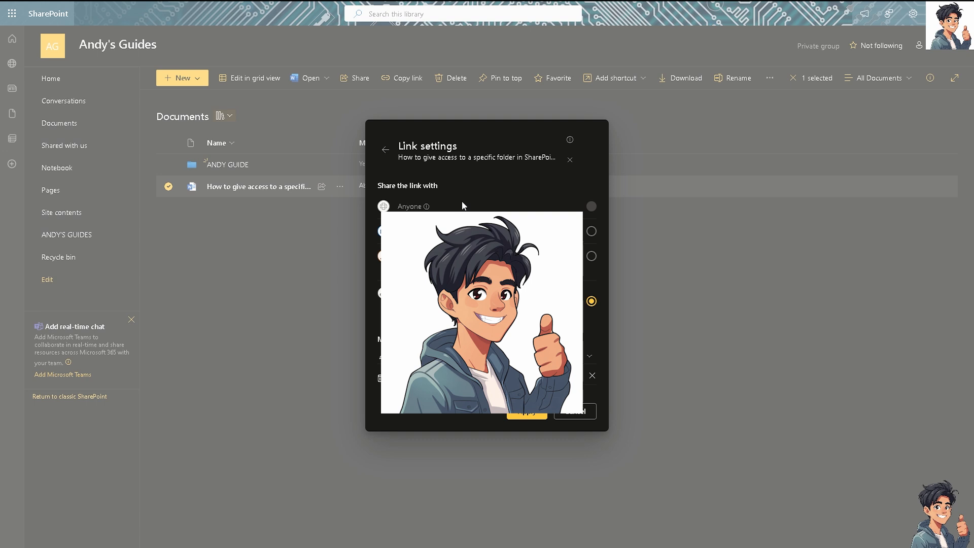
mouse_move(591, 257)
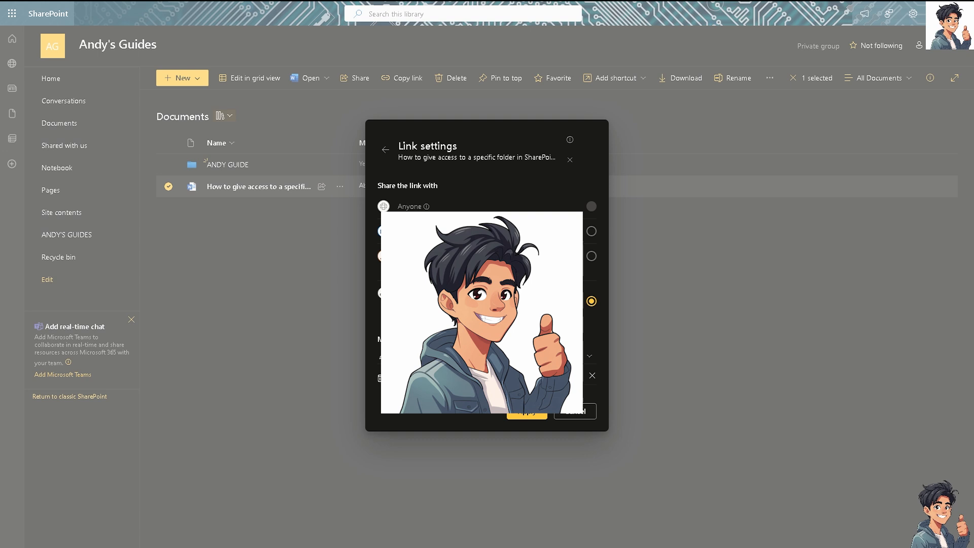
mouse_move(589, 361)
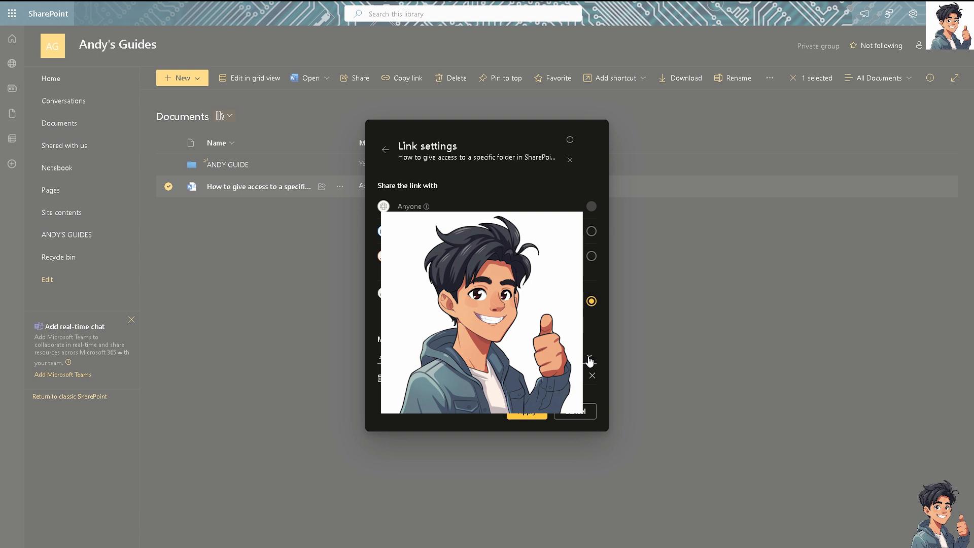
left_click(589, 355)
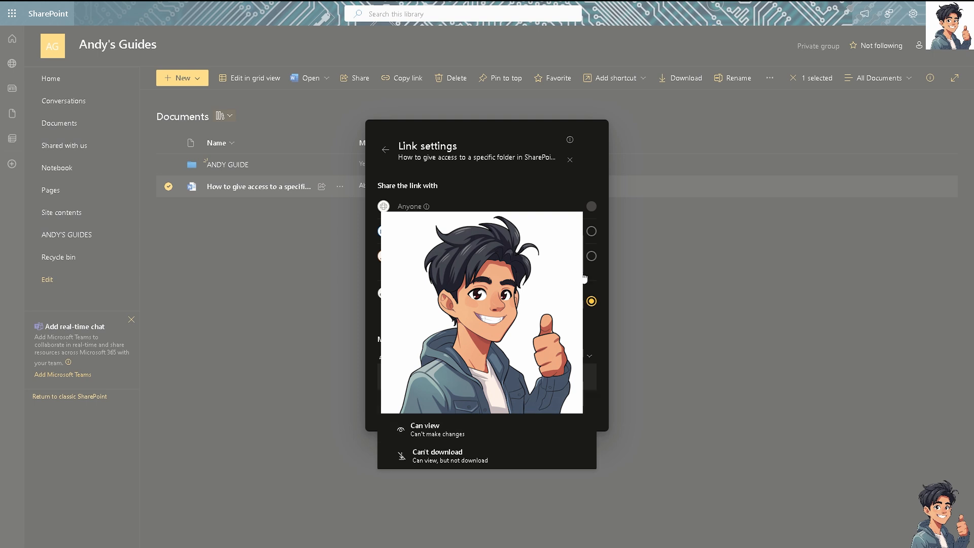
left_click(570, 160)
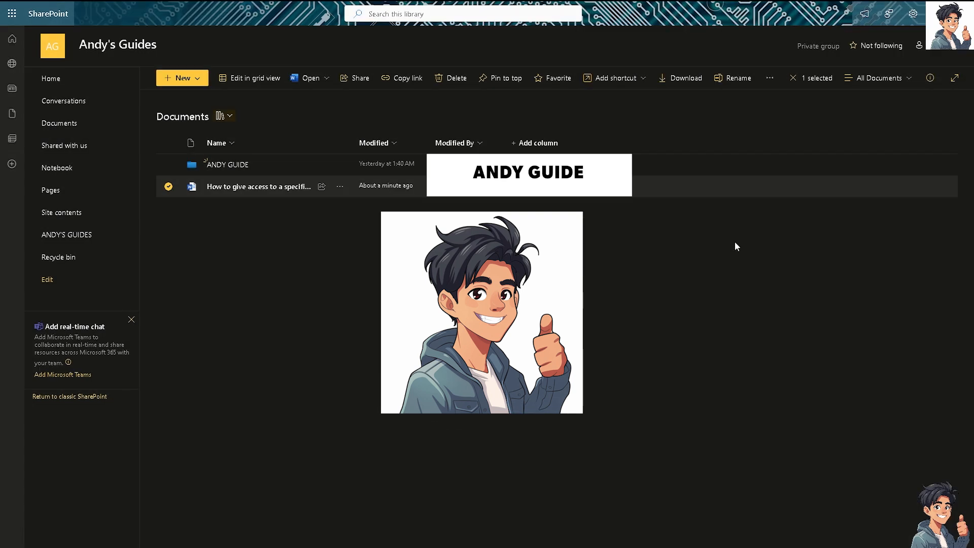